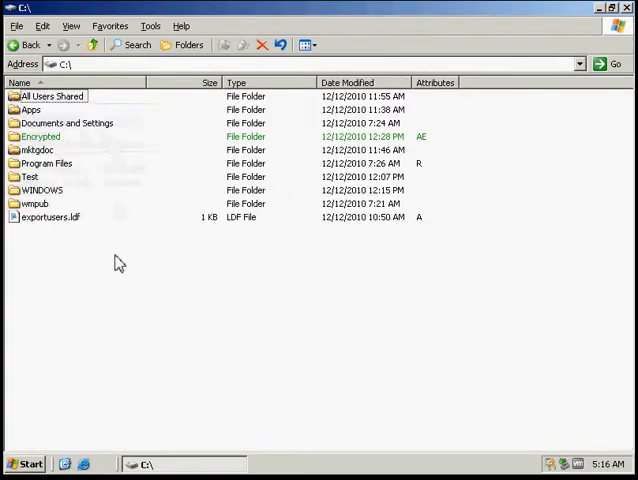
Create a new folder in the C:\ root and name it Folder.
{"action": "right_click", "coordinate": [118, 263]}
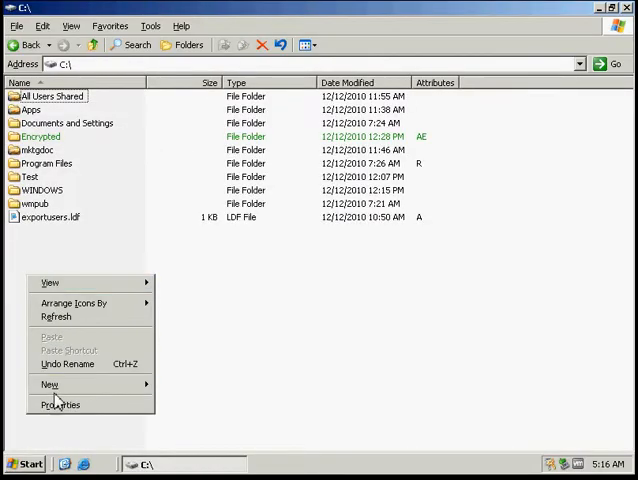
{"action": "left_click", "coordinate": [49, 385]}
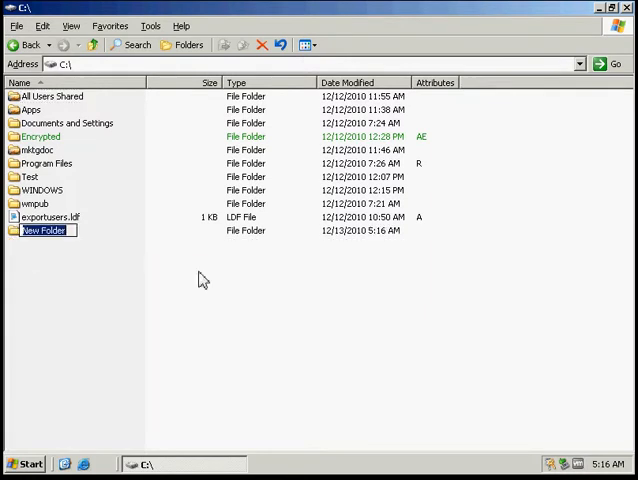
{"action": "type", "text": "Fol"}
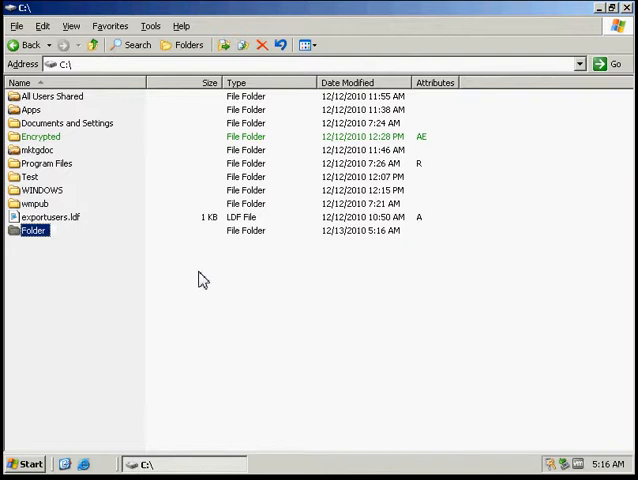
{"action": "mouse_move", "coordinate": [48, 476]}
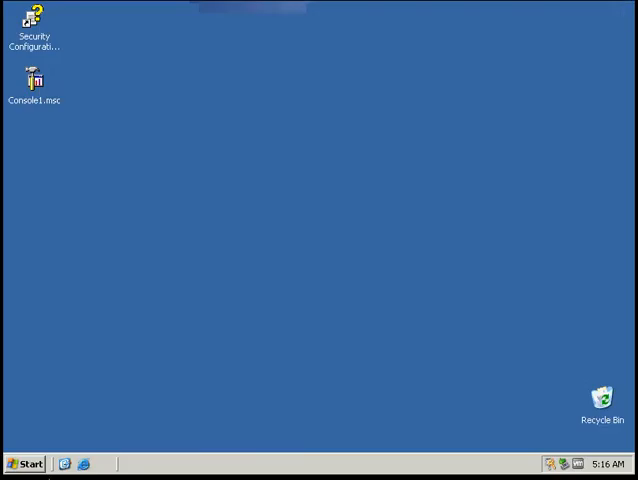
Launch Active Directory Users and Computers and show OU Test under chadhesse.com.
{"action": "left_click", "coordinate": [22, 463]}
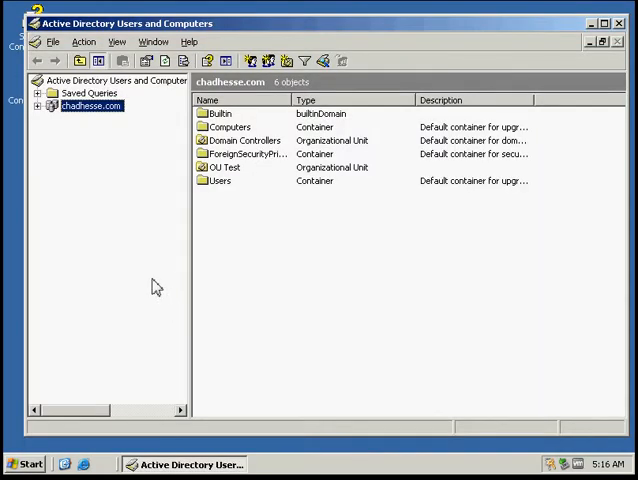
{"action": "mouse_move", "coordinate": [138, 236]}
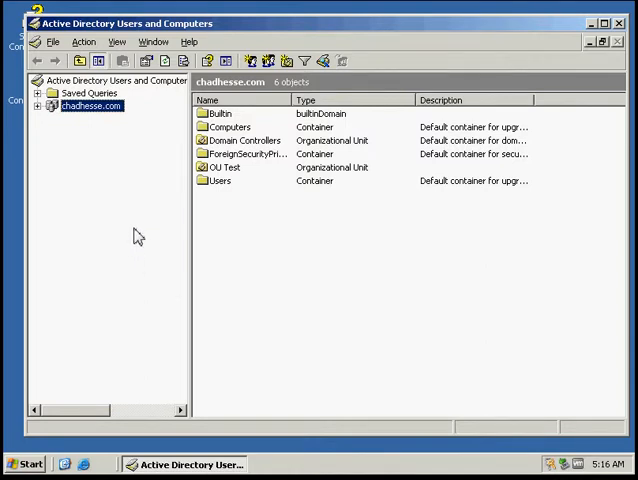
{"action": "mouse_move", "coordinate": [132, 222]}
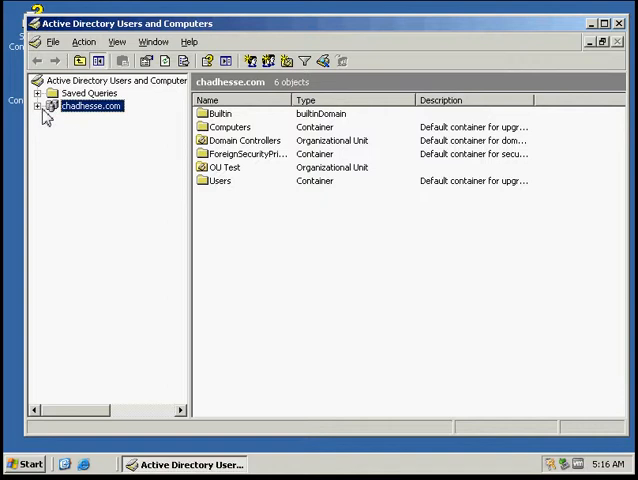
{"action": "left_click", "coordinate": [37, 106]}
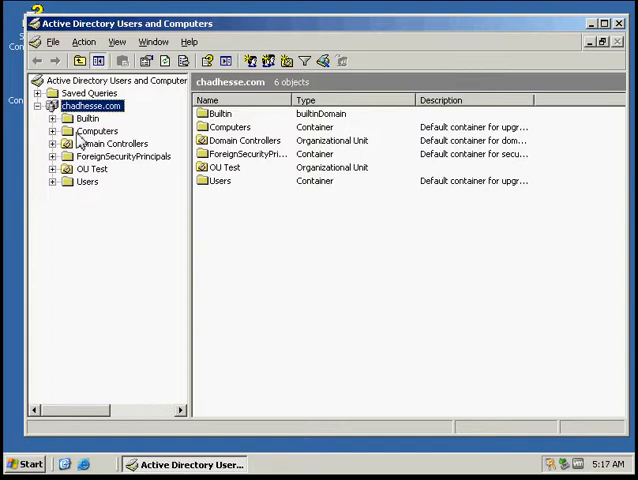
{"action": "left_click", "coordinate": [91, 168]}
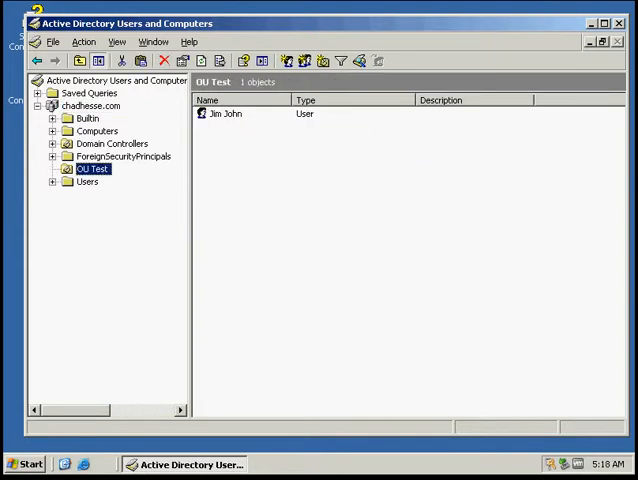
{"action": "mouse_move", "coordinate": [81, 178]}
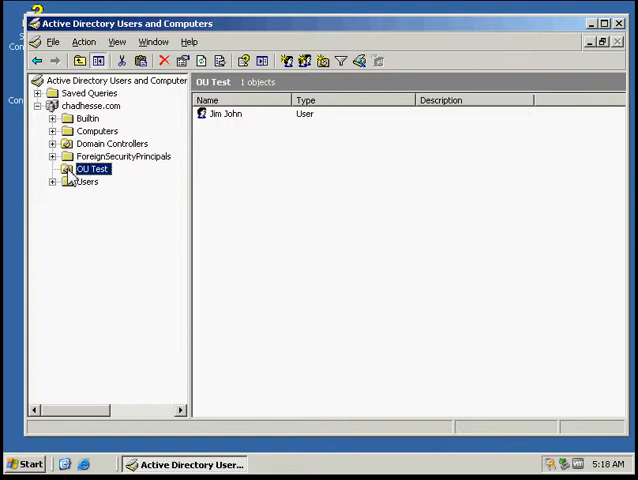
From OU Test's Group Policy properties, edit the linked Marketing Policy.
{"action": "right_click", "coordinate": [86, 168]}
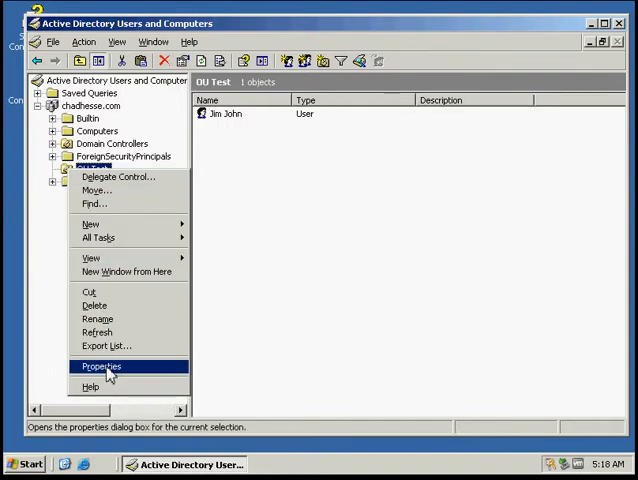
{"action": "left_click", "coordinate": [100, 366]}
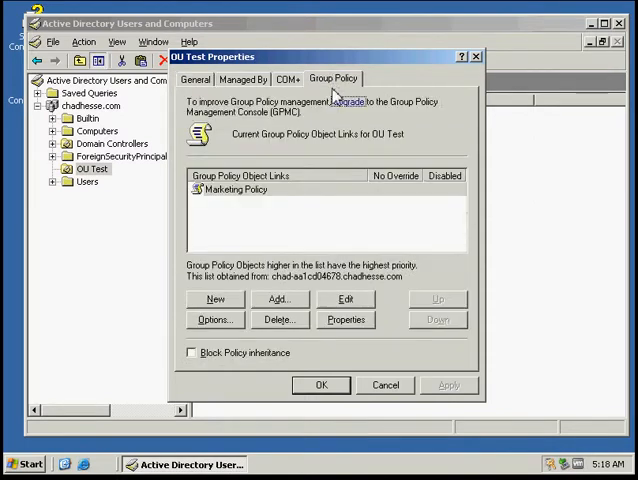
{"action": "left_click", "coordinate": [237, 189]}
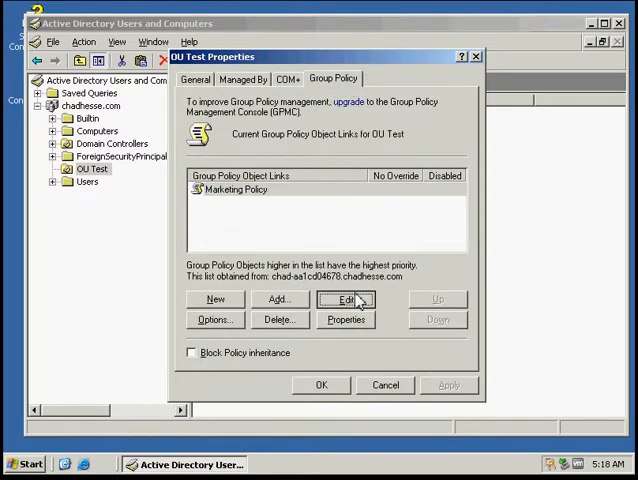
{"action": "left_click", "coordinate": [346, 299]}
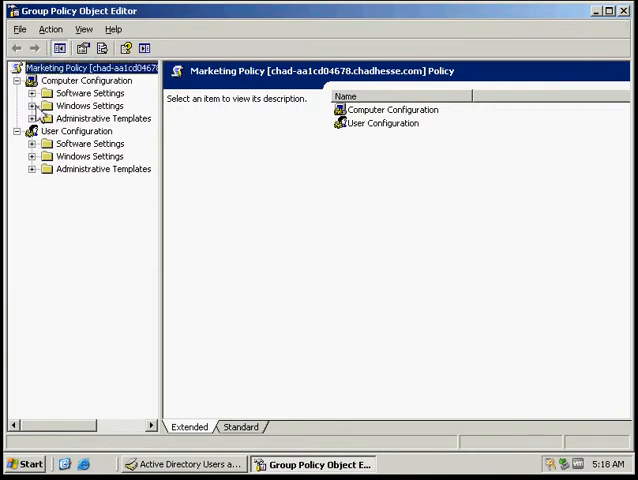
Expand Windows Settings > Security Settings and start Add File on File System.
{"action": "left_click", "coordinate": [34, 105]}
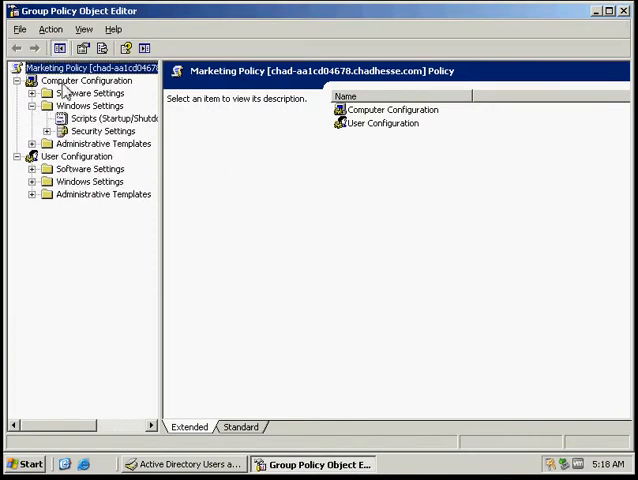
{"action": "left_click", "coordinate": [50, 131]}
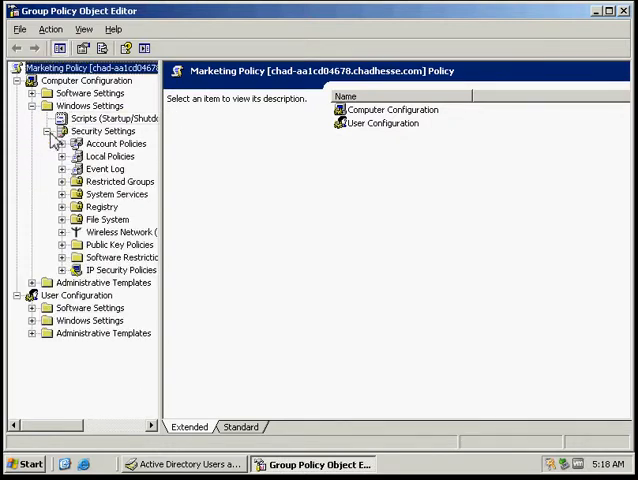
{"action": "mouse_move", "coordinate": [100, 220]}
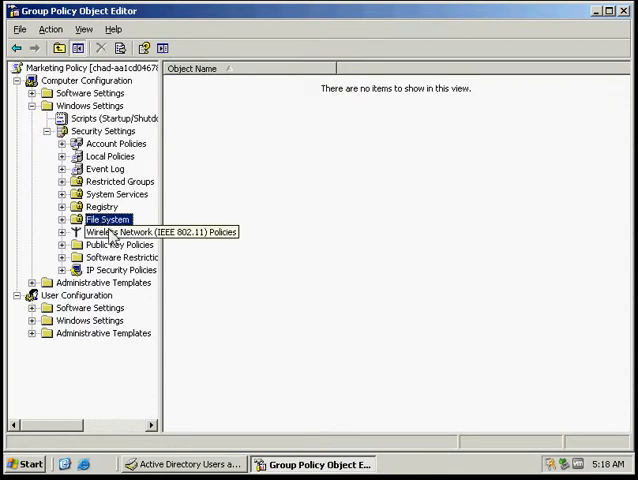
{"action": "right_click", "coordinate": [105, 218]}
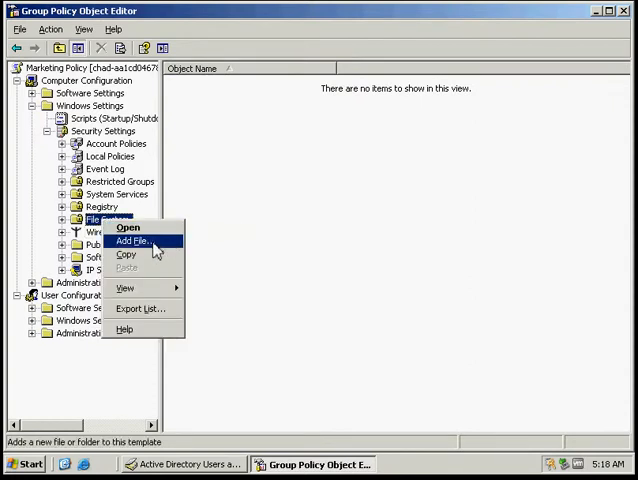
{"action": "left_click", "coordinate": [134, 241]}
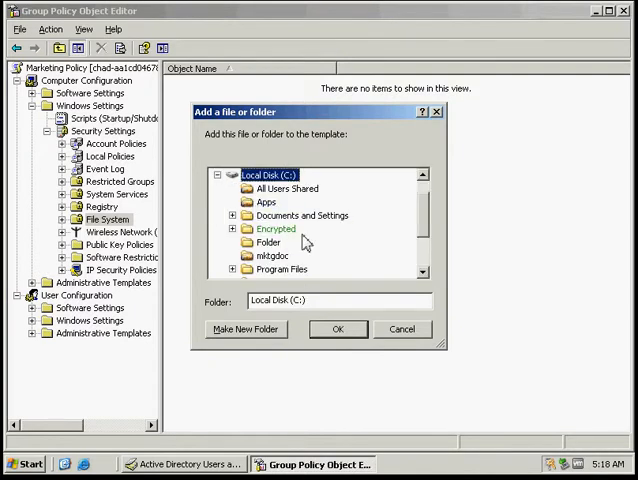
{"action": "mouse_move", "coordinate": [300, 243]}
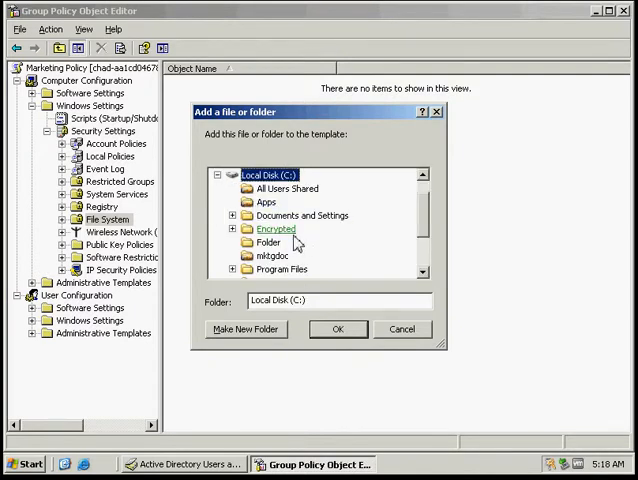
Select Folder on Local Disk (C:) and confirm it.
{"action": "left_click", "coordinate": [268, 242]}
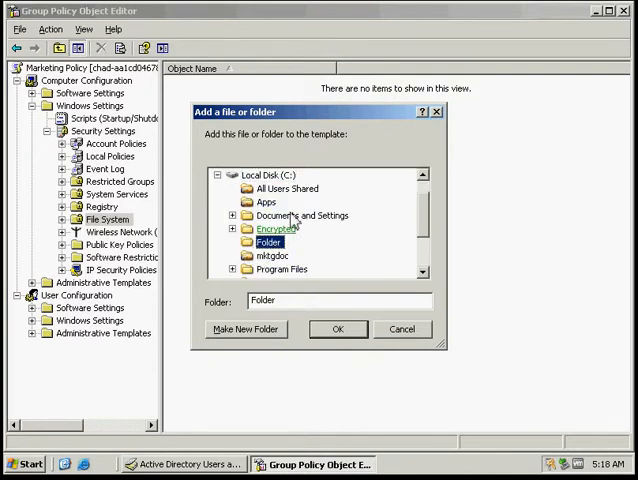
{"action": "left_click", "coordinate": [337, 329]}
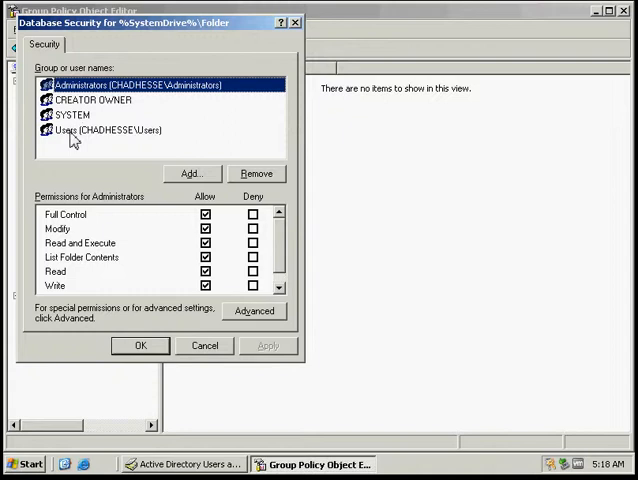
Keep Users with Read, Read & Execute and List permissions, and confirm inheritance.
{"action": "left_click", "coordinate": [107, 130]}
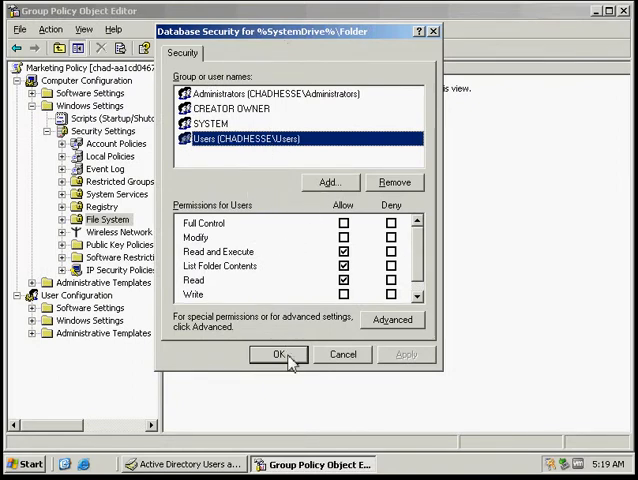
{"action": "left_click", "coordinate": [278, 355]}
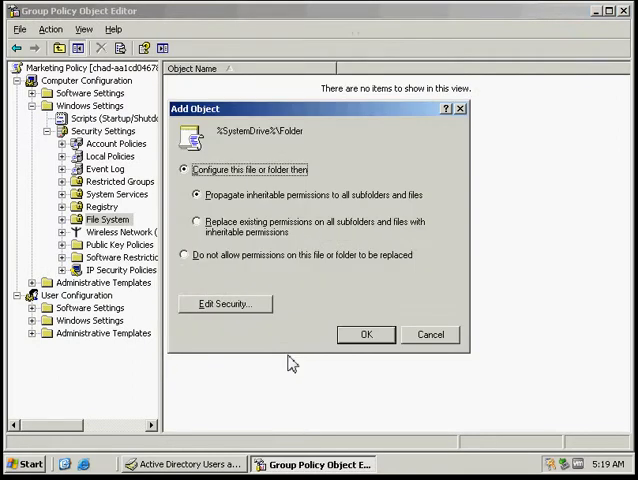
{"action": "mouse_move", "coordinate": [288, 278]}
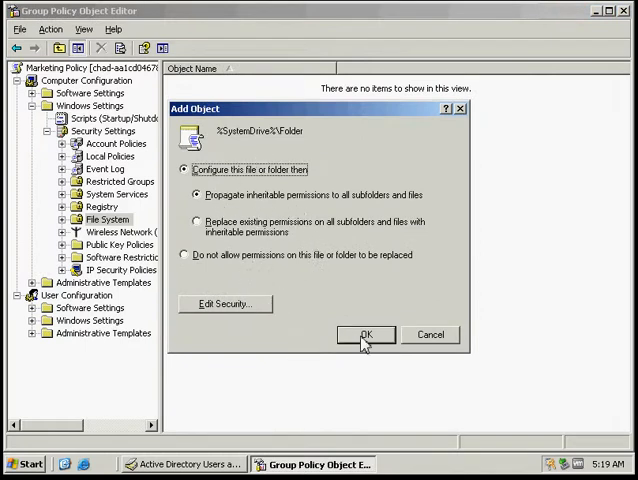
{"action": "left_click", "coordinate": [364, 334]}
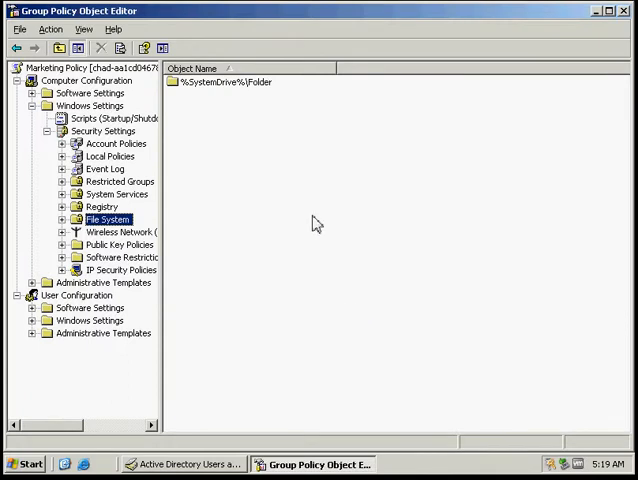
{"action": "mouse_move", "coordinate": [178, 293]}
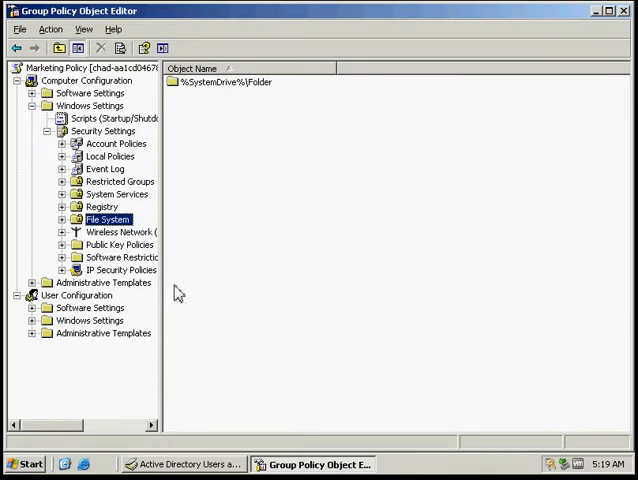
{"action": "mouse_move", "coordinate": [170, 307]}
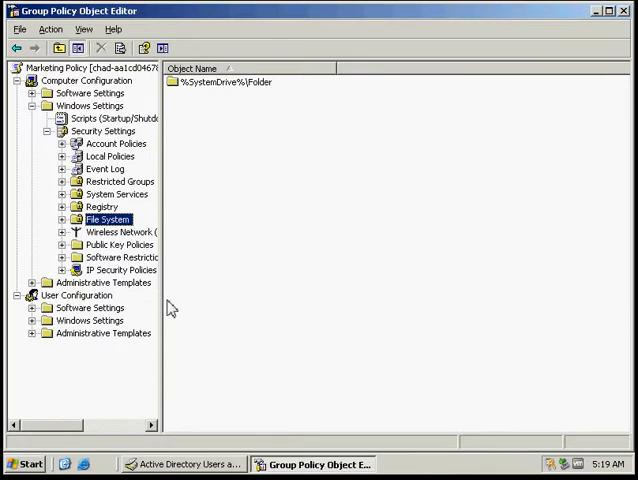